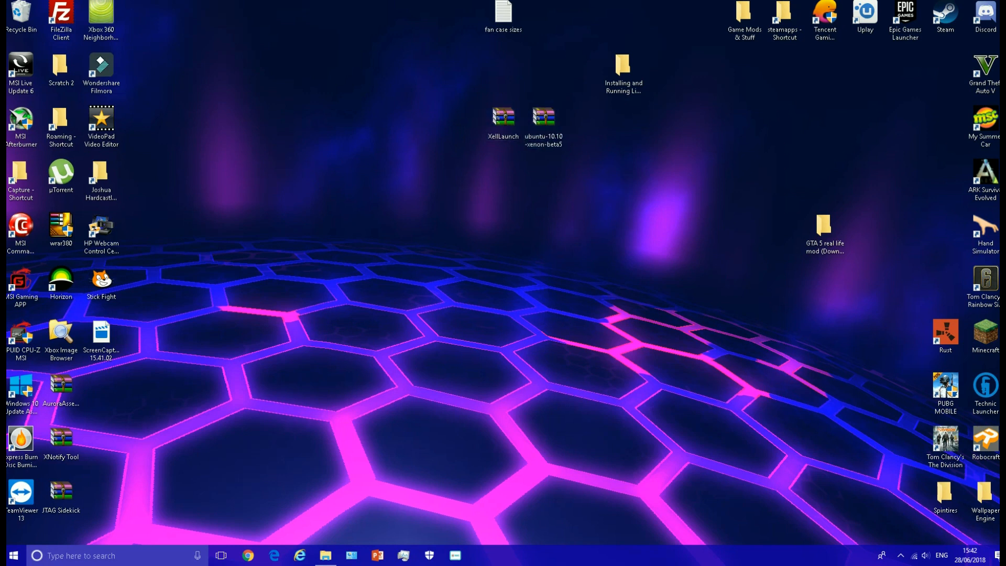
{"action": "mouse_move", "coordinate": [543, 117]}
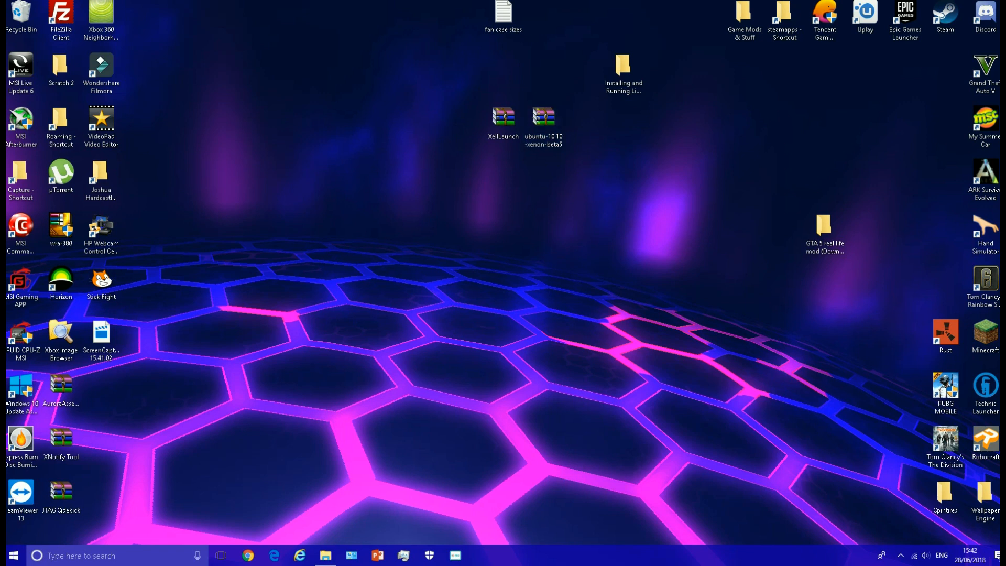
Extract the XellLaunch archive so default.xex and xell.bin land on the JH USB (G:) root.
{"action": "left_click", "coordinate": [503, 117]}
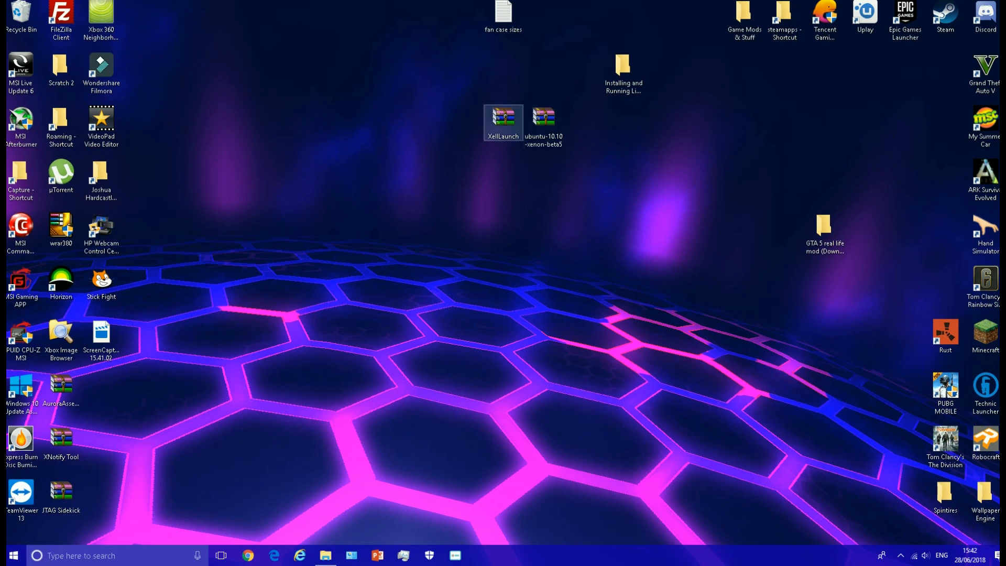
{"action": "right_click", "coordinate": [503, 114]}
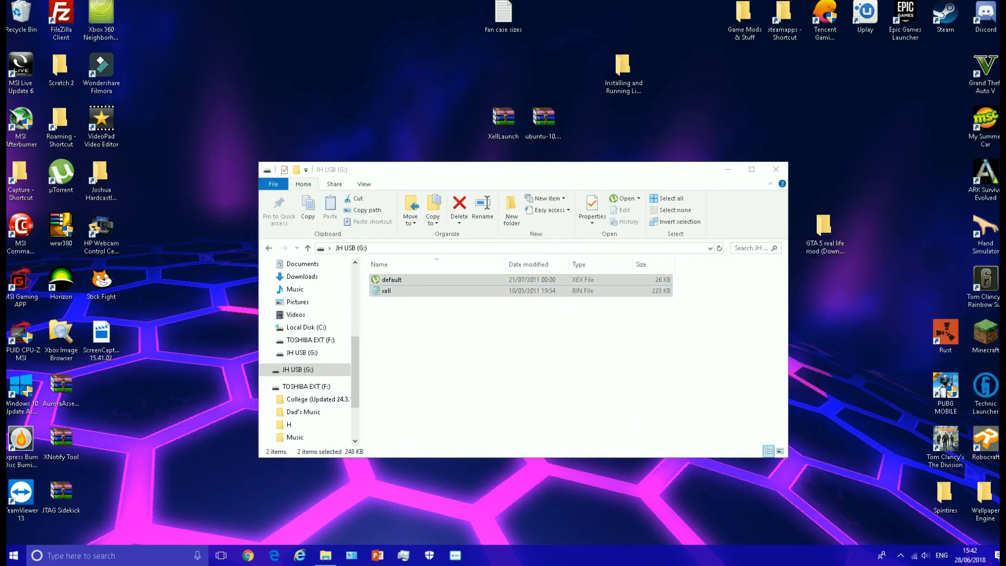
Open the ubuntu-10.10-xenon ISO inside the Ubuntu zip to reveal casper and vmlinux.
{"action": "double_click", "coordinate": [543, 115]}
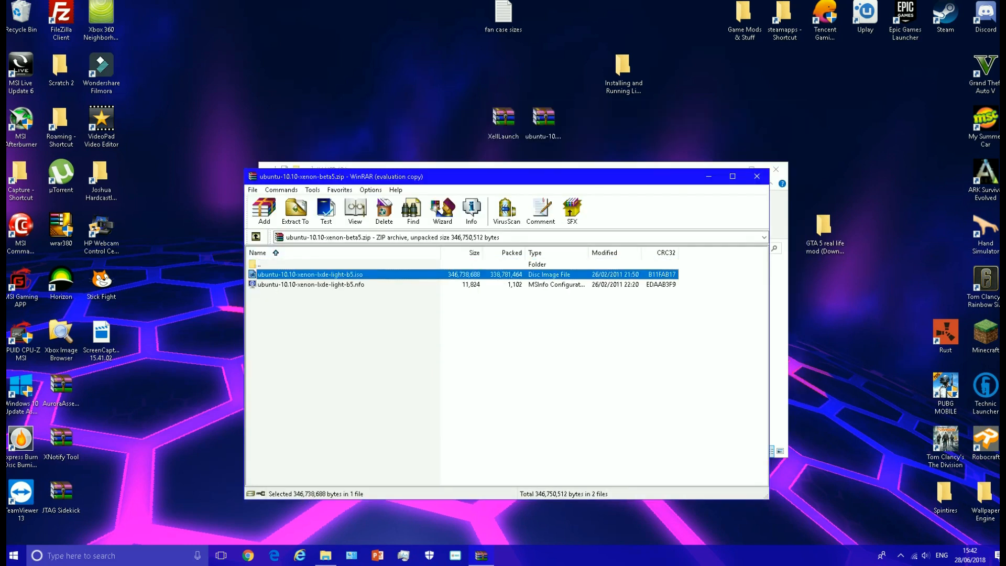
{"action": "left_click", "coordinate": [296, 206]}
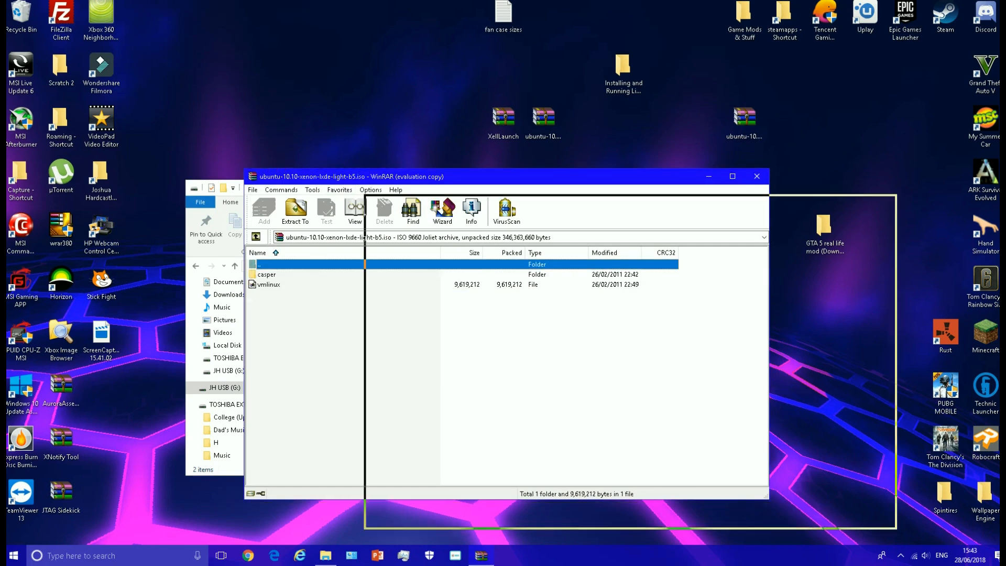
Copy casper and vmlinux onto JH USB (G:) and check the drive's properties.
{"action": "left_click", "coordinate": [296, 209]}
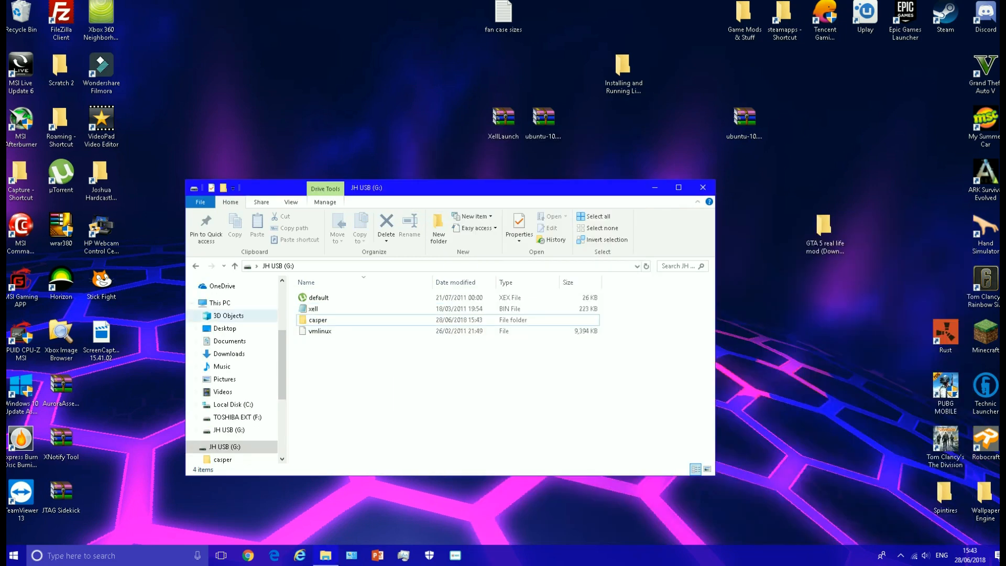
{"action": "right_click", "coordinate": [224, 447]}
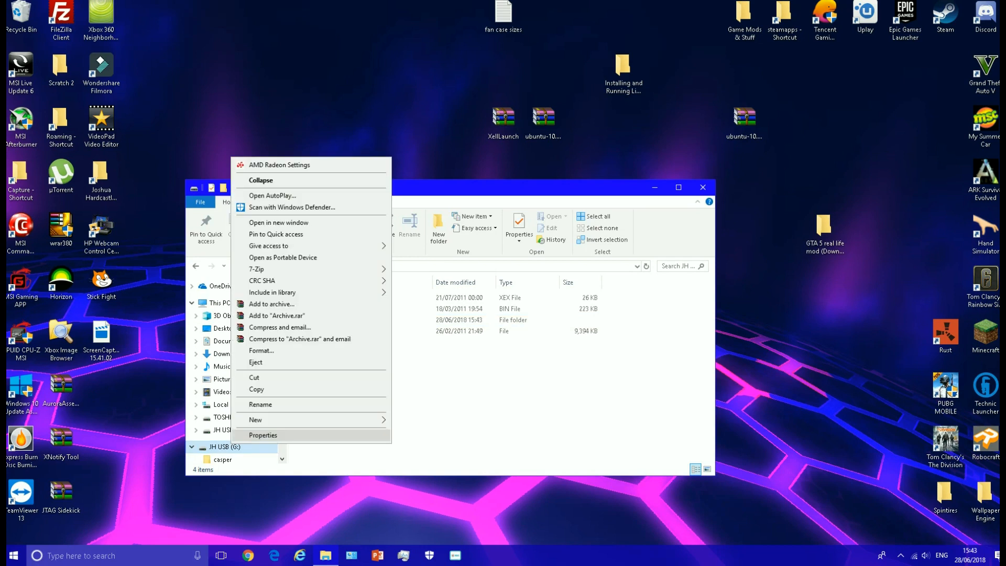
{"action": "left_click", "coordinate": [263, 435]}
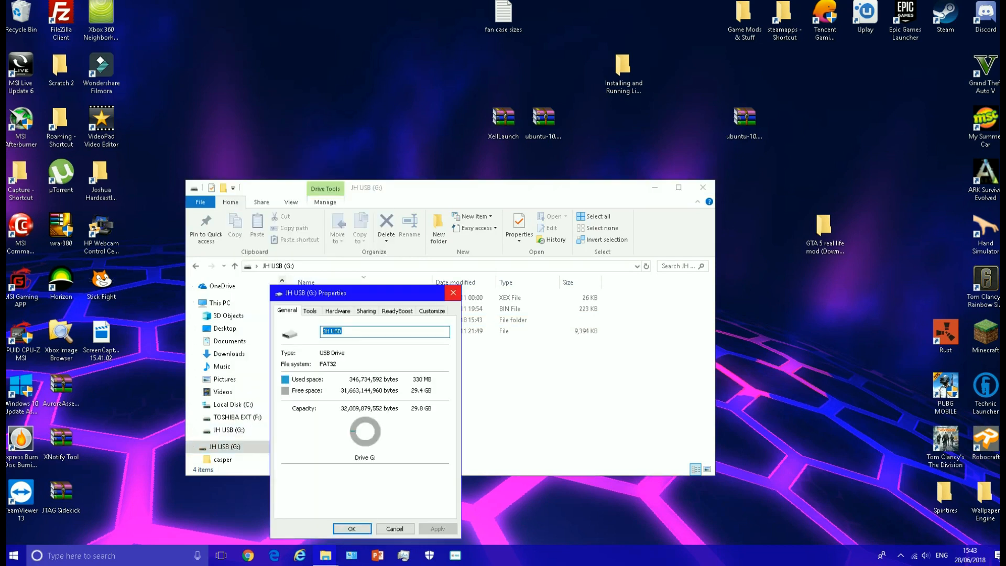
{"action": "left_click", "coordinate": [394, 529]}
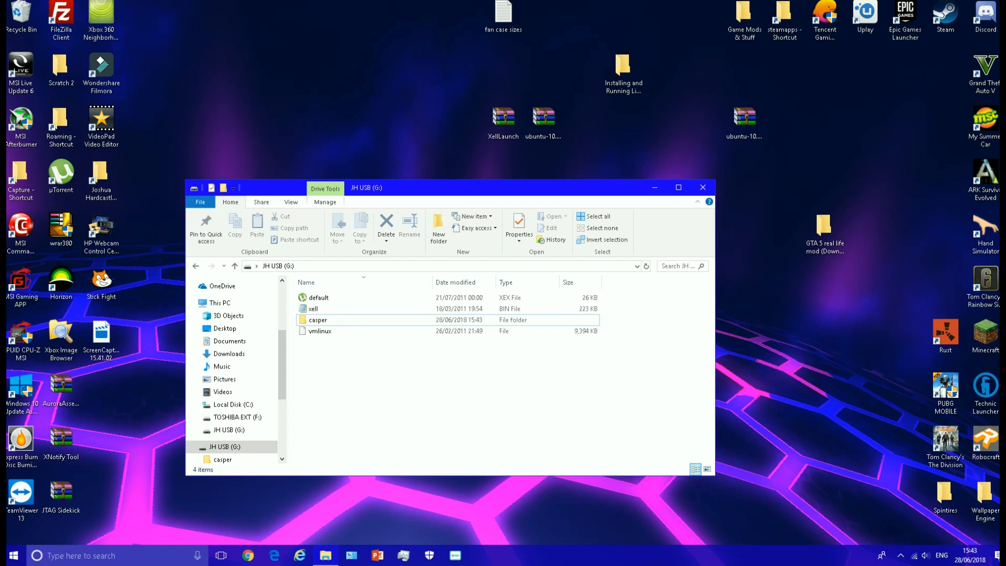
Leave System Settings and open My Games, where XeXMenu 1.2 is listed.
{"action": "left_click", "coordinate": [702, 186]}
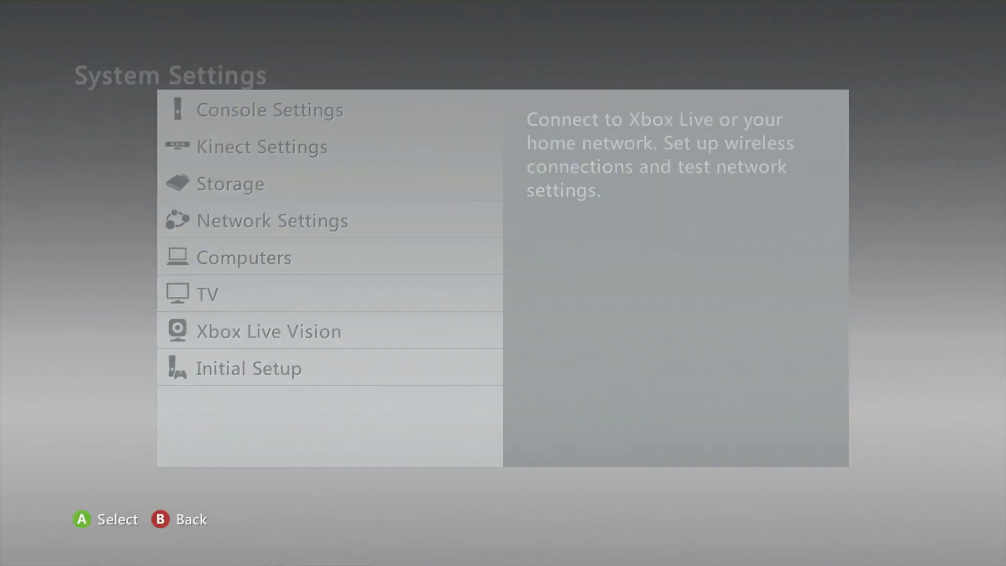
{"action": "left_click", "coordinate": [271, 220]}
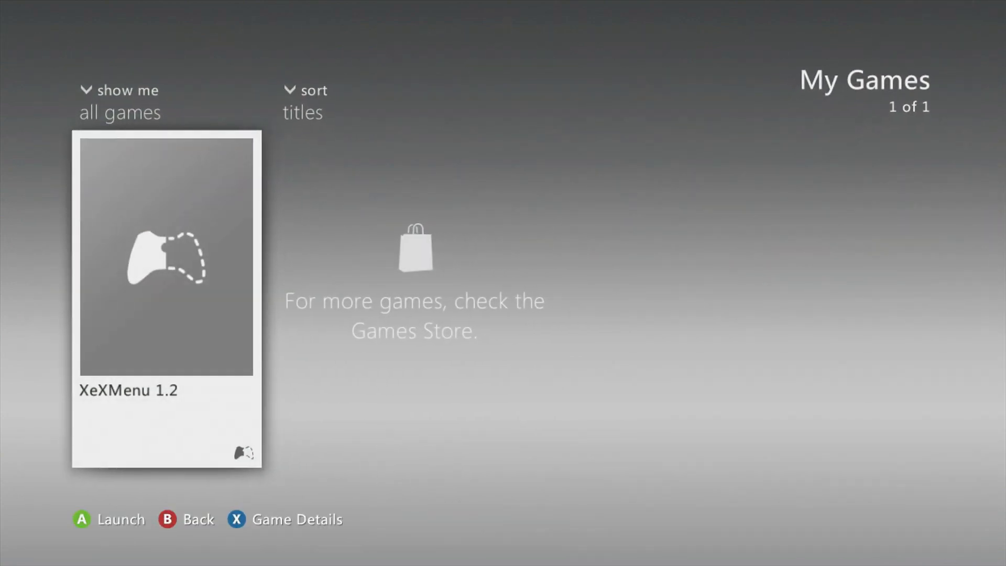
Launch XeXMenu 1.2, reaching its Games Discovery screen.
{"action": "left_click", "coordinate": [168, 262]}
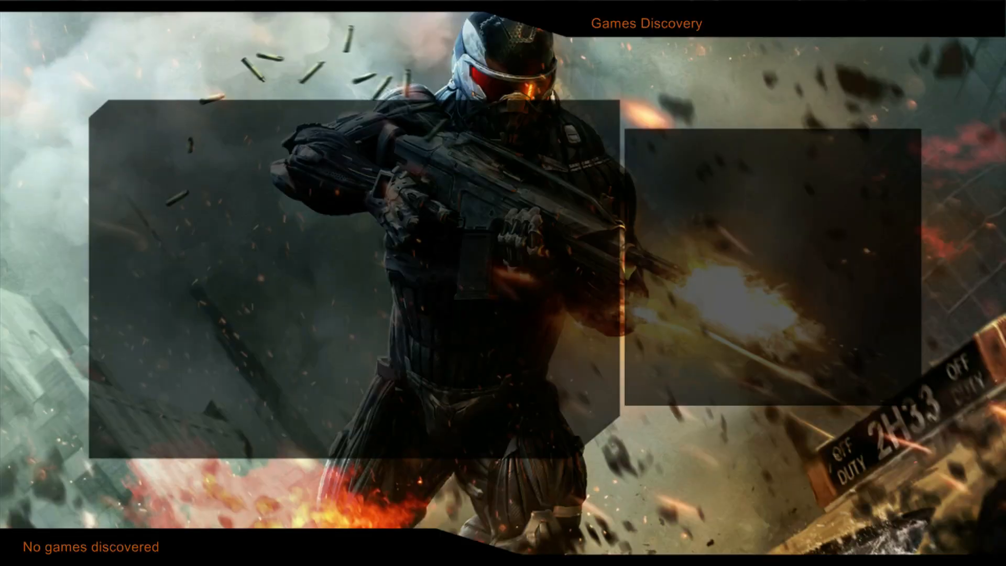